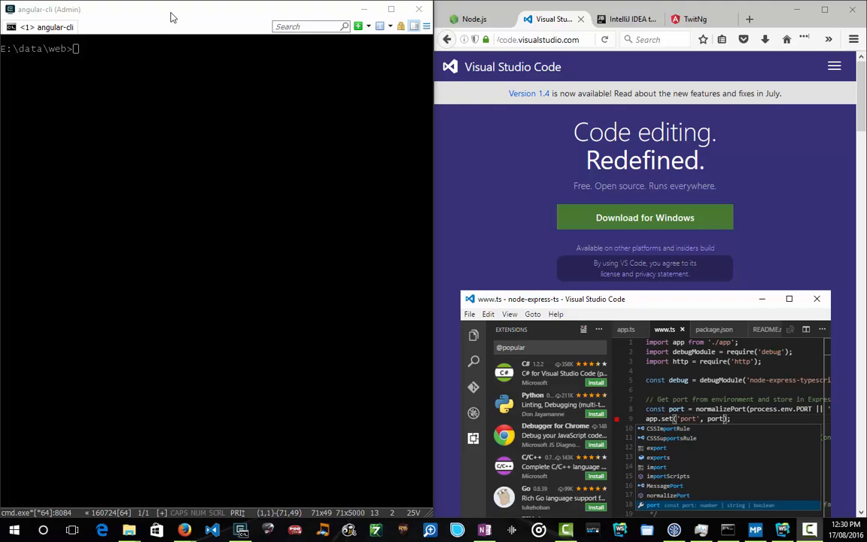
Switch to the Node.js tab and view the Windows v4.5.0 LTS and v6.4.0 Current downloads.
{"action": "left_click", "coordinate": [474, 19]}
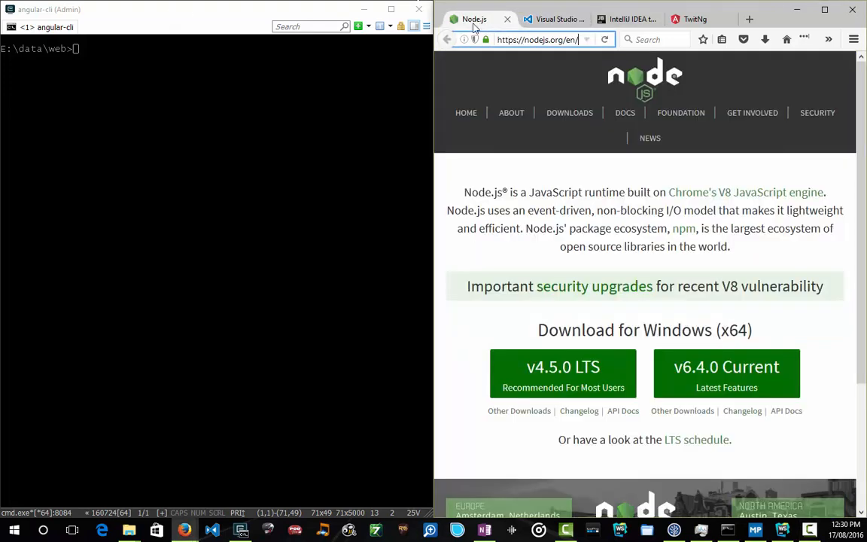
{"action": "left_click", "coordinate": [560, 39]}
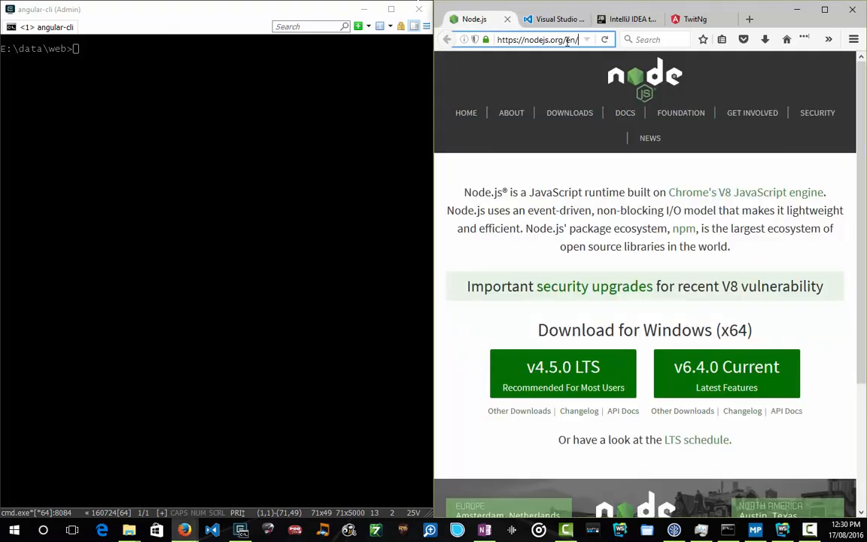
{"action": "mouse_move", "coordinate": [727, 314]}
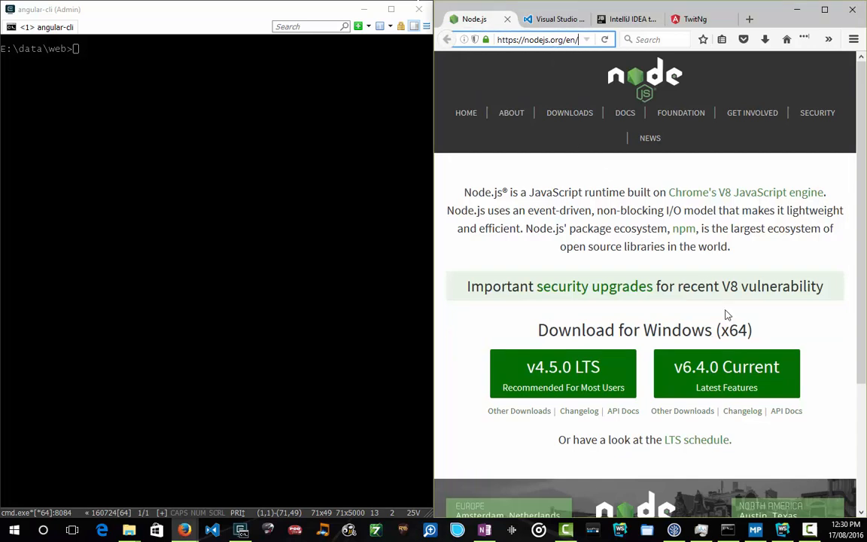
{"action": "mouse_move", "coordinate": [727, 374]}
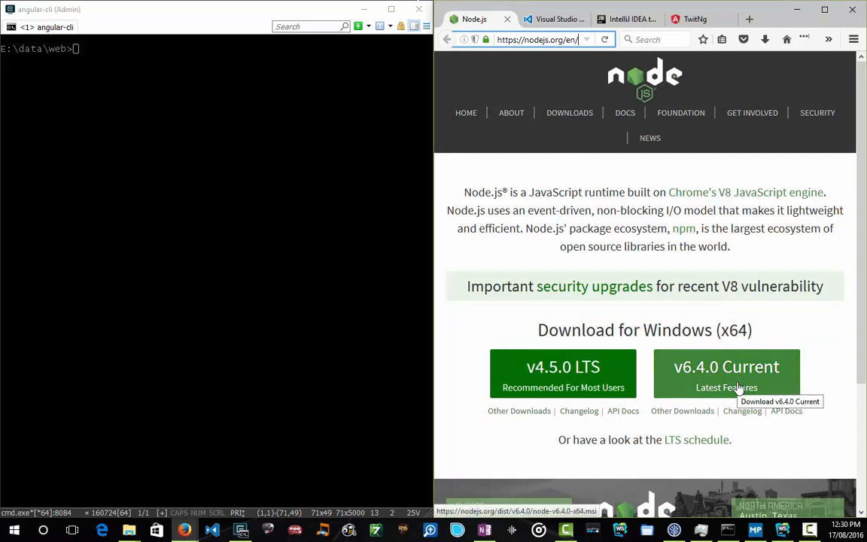
{"action": "mouse_move", "coordinate": [452, 139]}
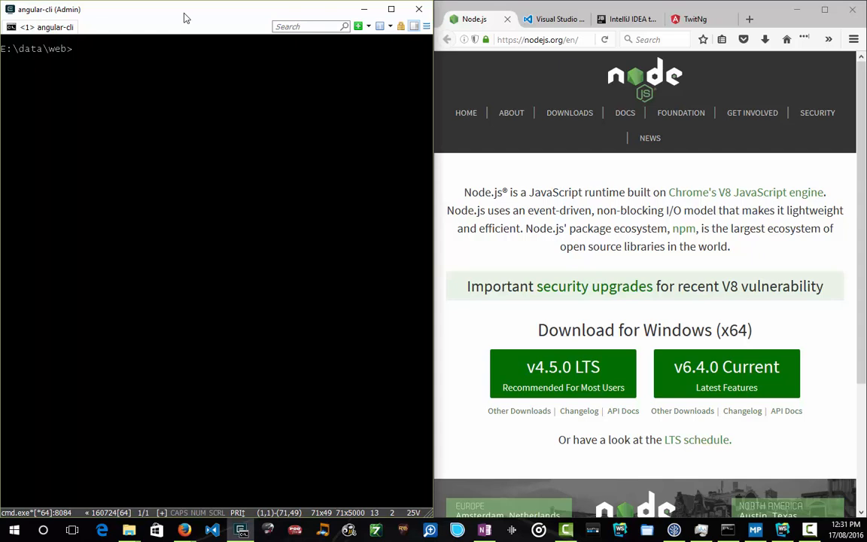
Create a nodeme folder, generate package.json with default npm init settings, and open it in VS Code.
{"action": "type", "text": "np"}
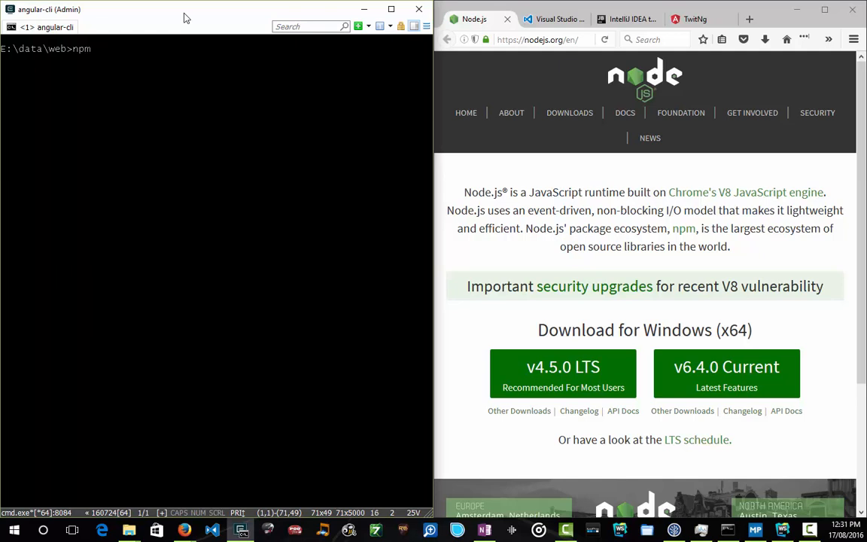
{"action": "type", "text": "mkdir nodeme"}
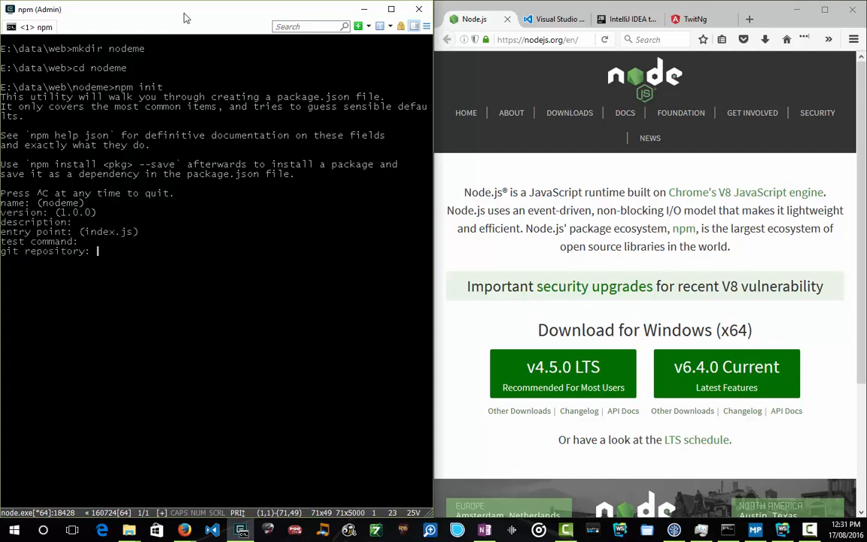
{"action": "key", "text": "enter"}
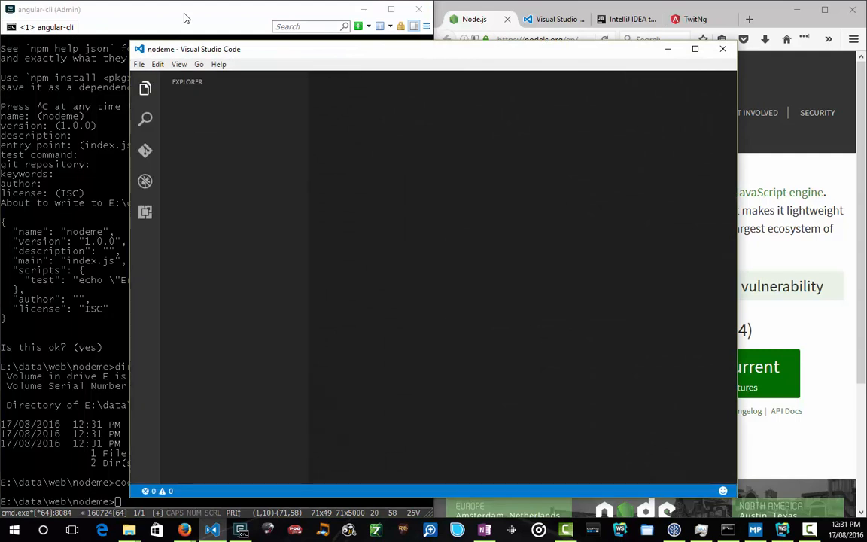
Install lodash with --save and --save-dev, then check package.json lists lodash ^4.15.0.
{"action": "left_click", "coordinate": [201, 138]}
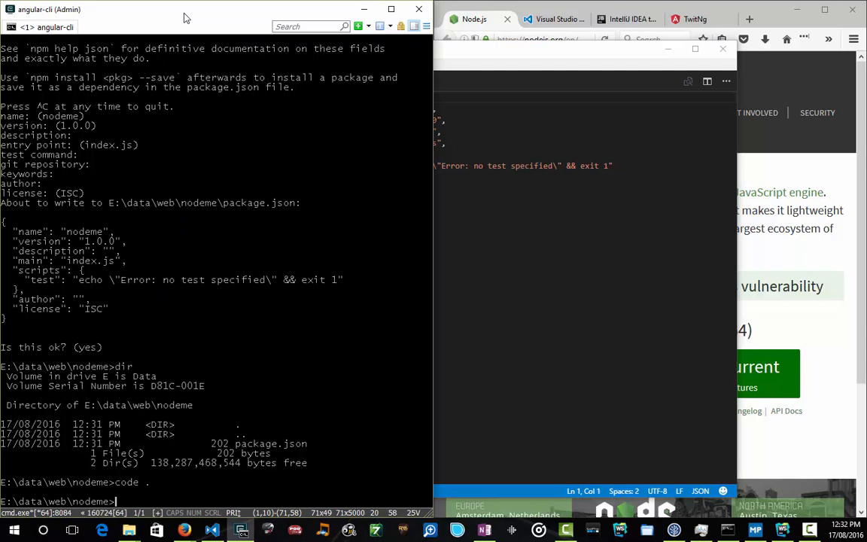
{"action": "type", "text": "npm"}
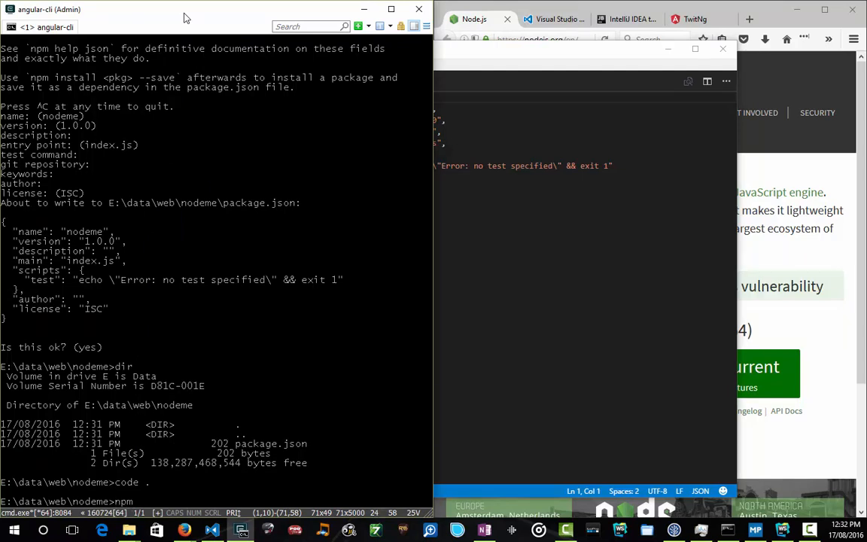
{"action": "type", "text": "install"}
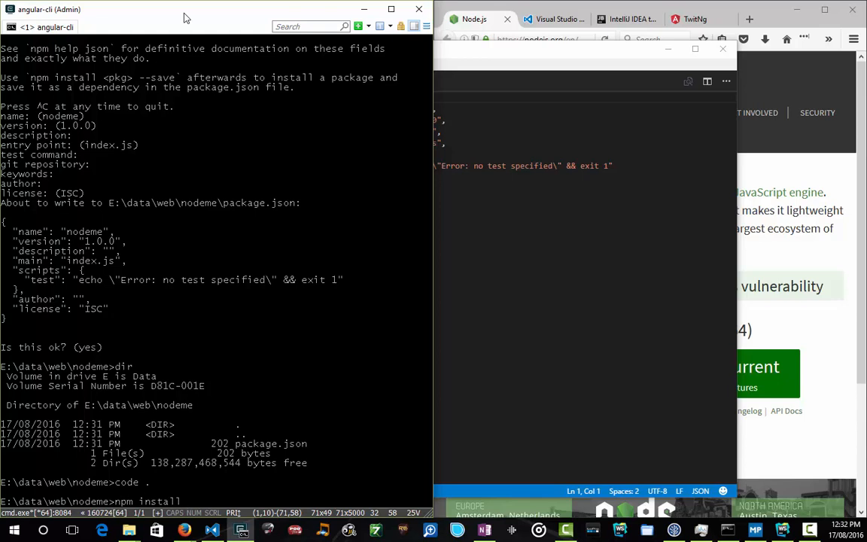
{"action": "type", "text": "--sa"}
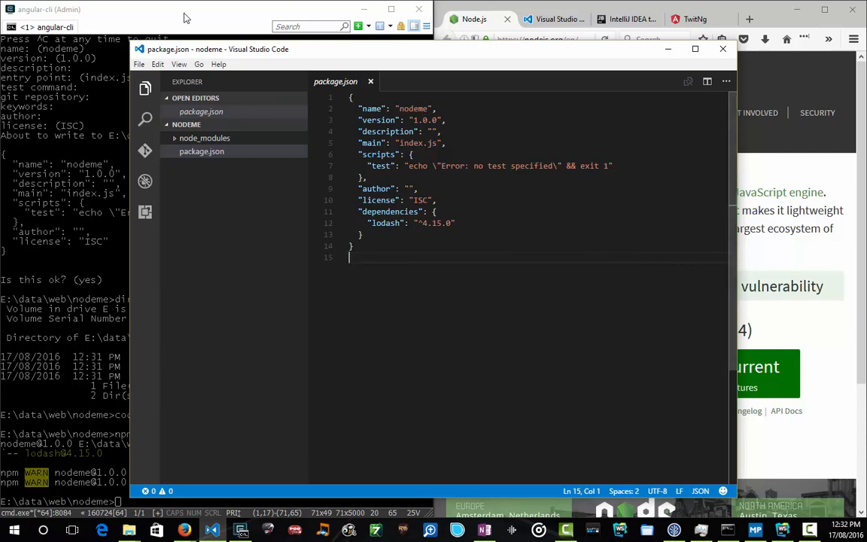
{"action": "left_click", "coordinate": [205, 138]}
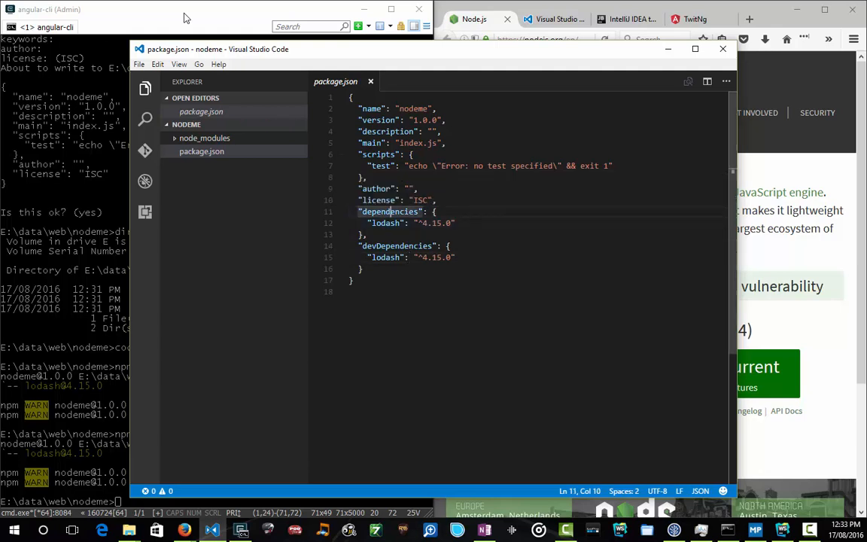
{"action": "mouse_move", "coordinate": [390, 211]}
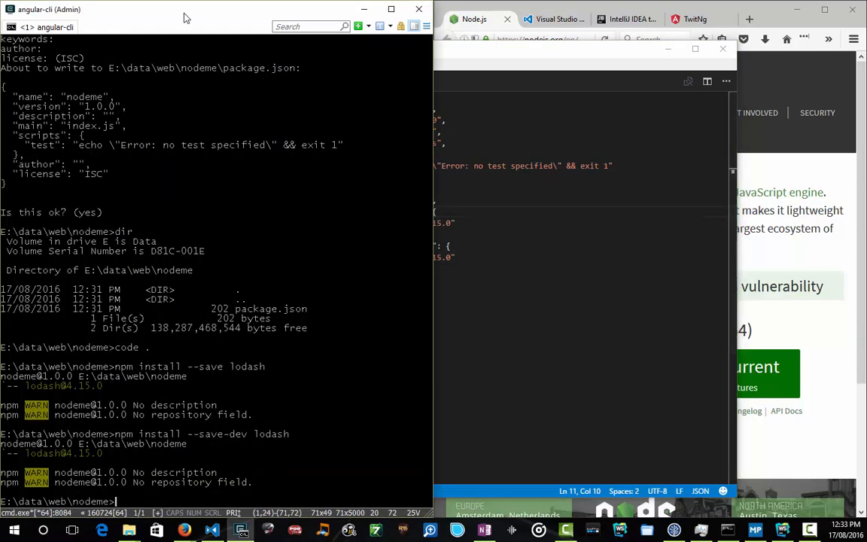
Install angular-cli 1.0.0-beta.10 globally with npm install -g angular-cli and return to E:\data\web.
{"action": "type", "text": "npm"}
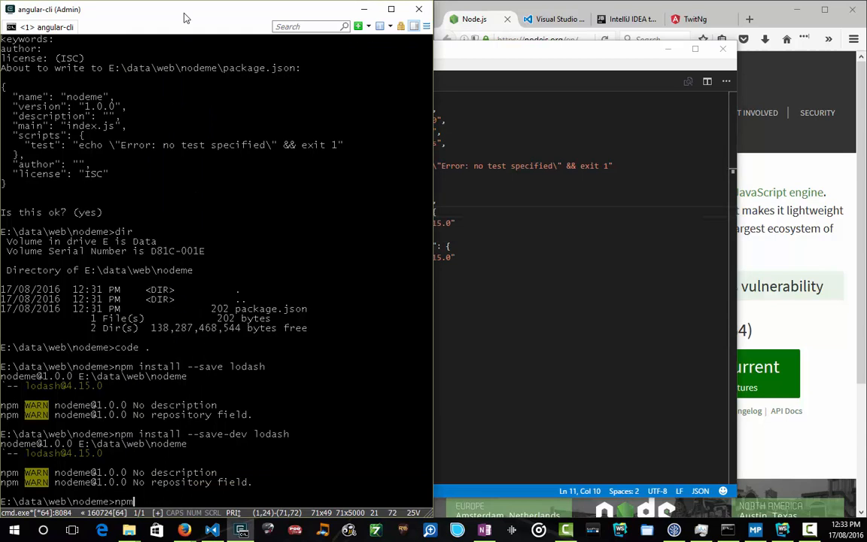
{"action": "type", "text": "install -g"}
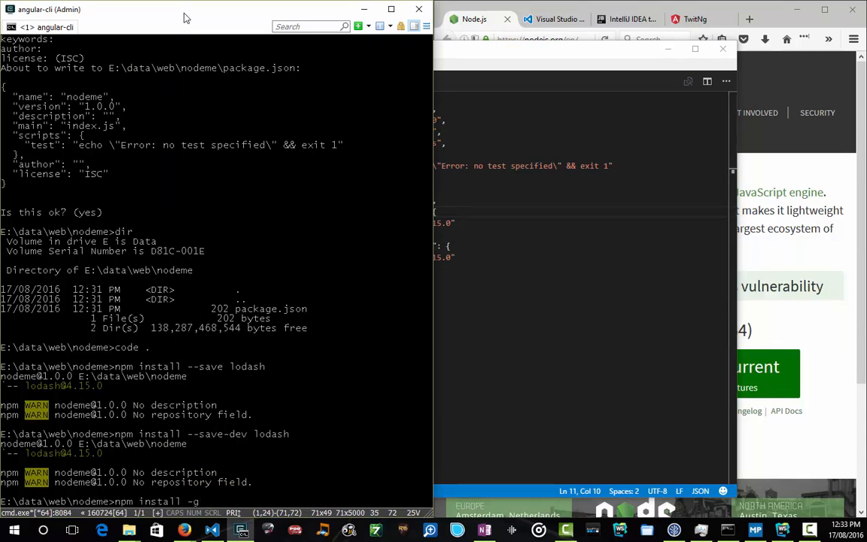
{"action": "type", "text": "angu"}
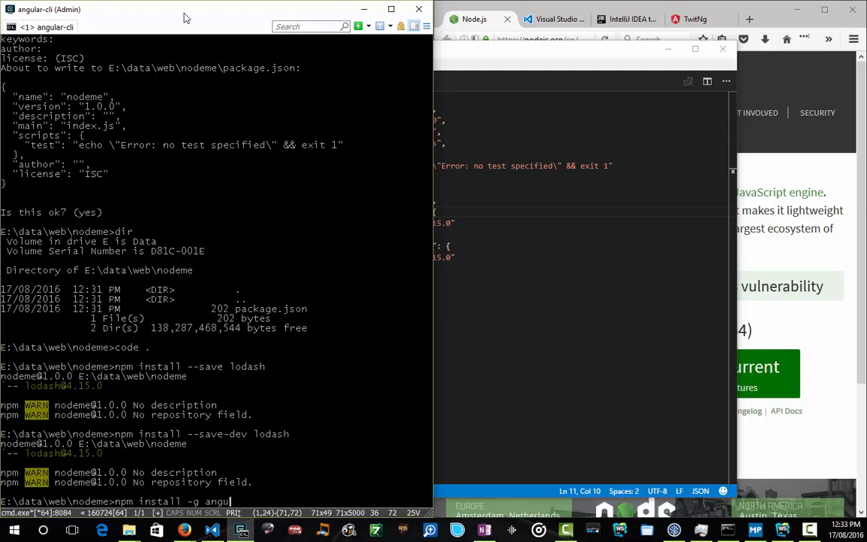
{"action": "type", "text": "ar-cli"}
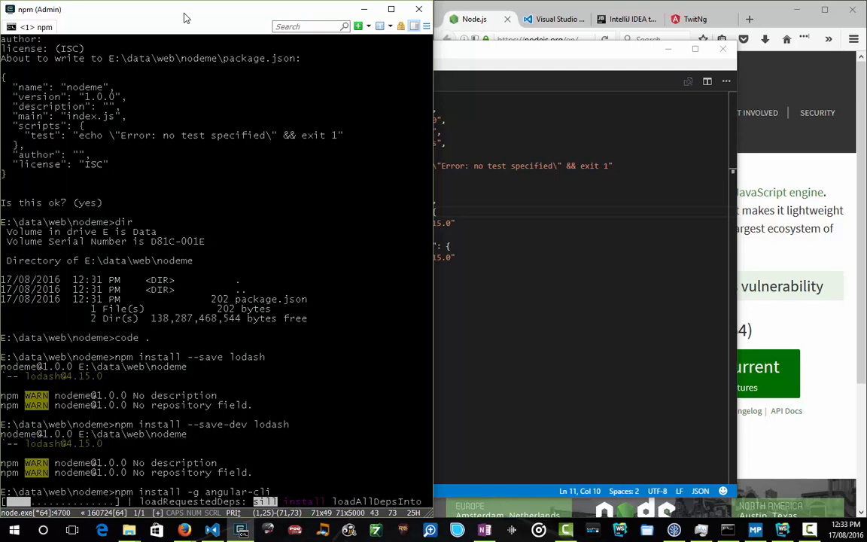
{"action": "scroll", "scroll_direction": "down", "scroll_amount": 3}
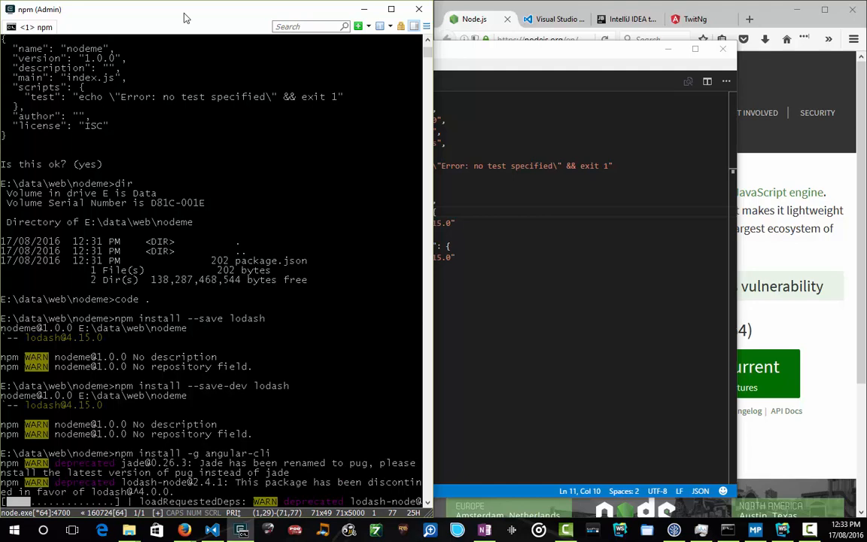
{"action": "scroll", "scroll_direction": "down", "scroll_amount": 3}
{"action": "type", "text": "cd .."}
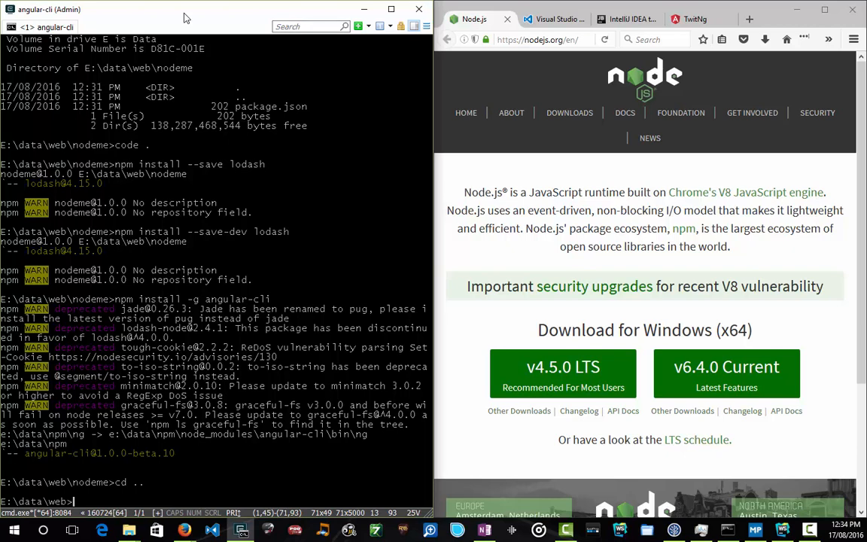
Check ng help, then generate the twit-ng project with ng new twit-ng.
{"action": "type", "text": "ng help"}
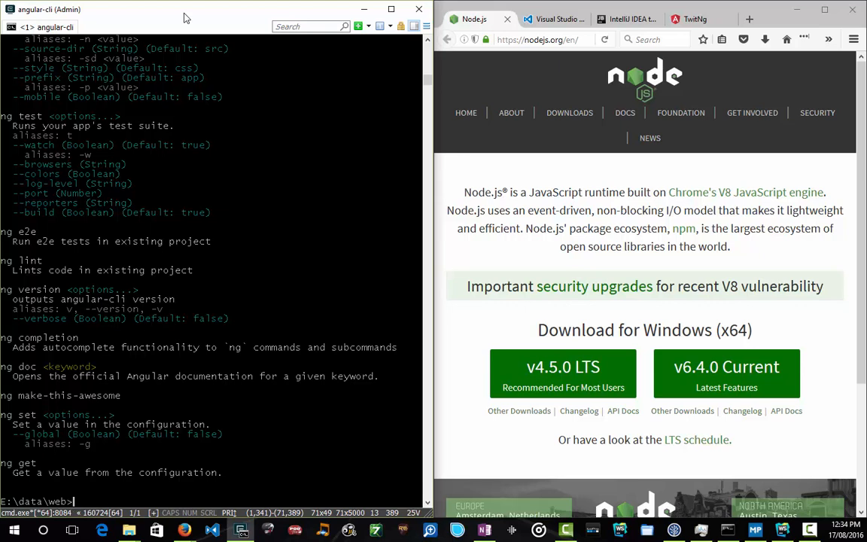
{"action": "type", "text": "ng new twit"}
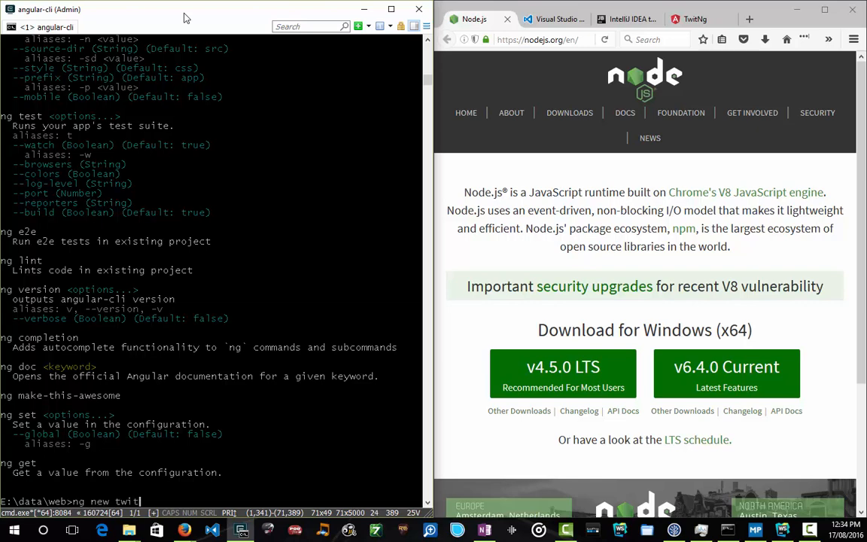
{"action": "type", "text": "-ng"}
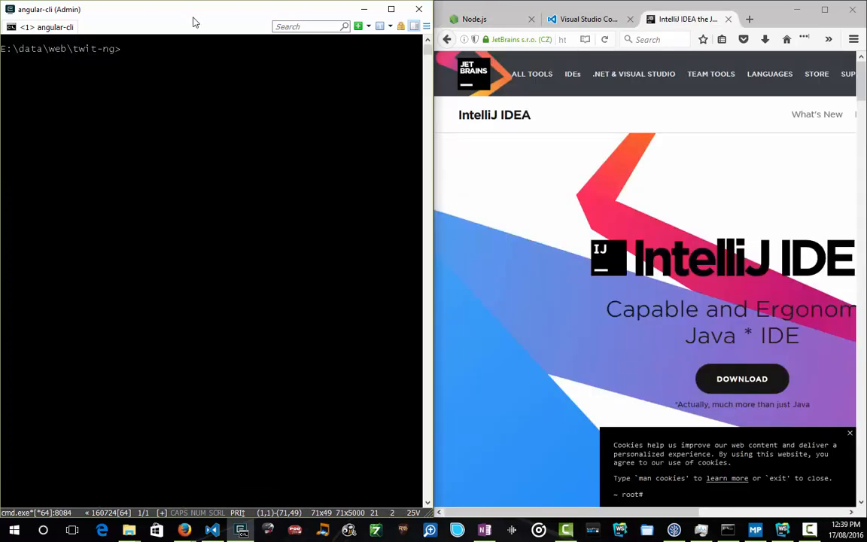
List twit-ng, open it in VS Code to view package.json, then start ng serve.
{"action": "type", "text": "dir"}
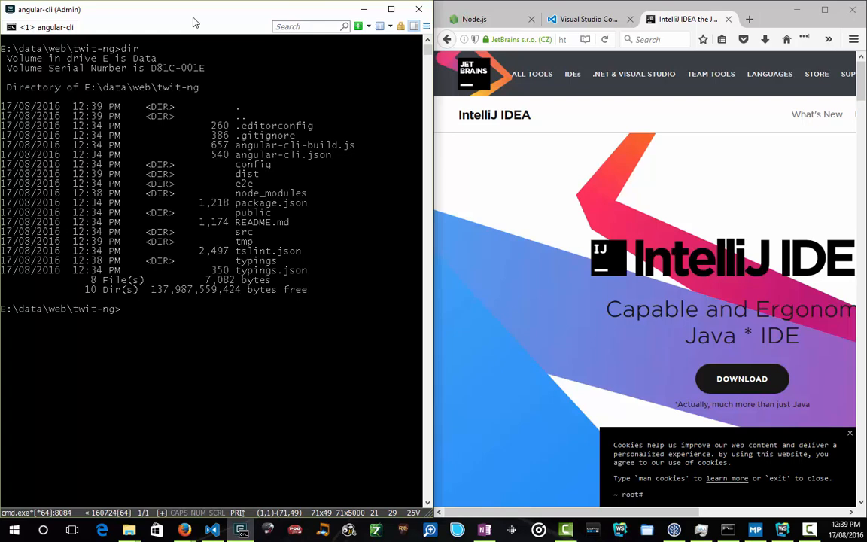
{"action": "type", "text": "code ."}
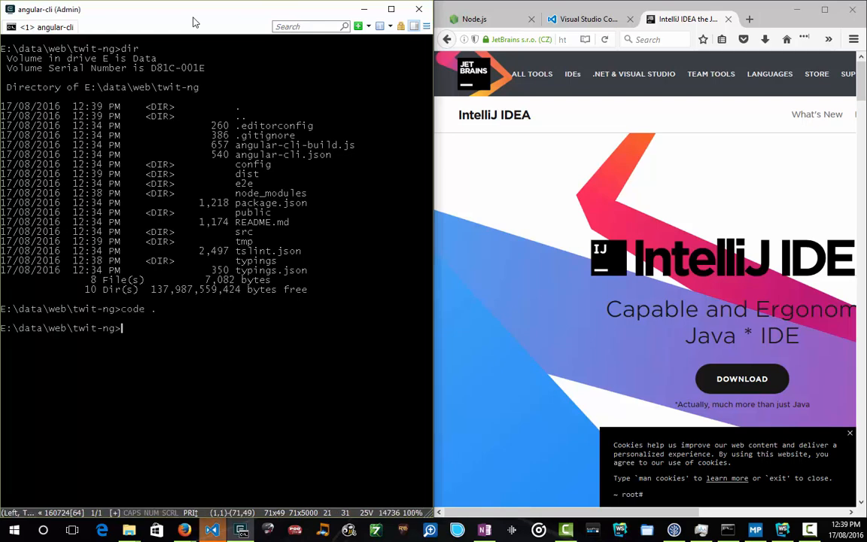
{"action": "left_click", "coordinate": [211, 530]}
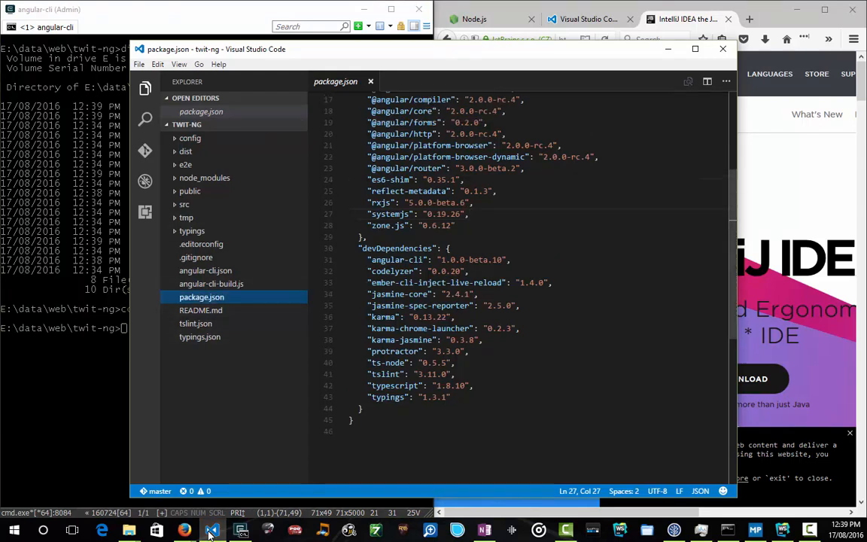
{"action": "scroll", "scroll_direction": "up", "scroll_amount": 3}
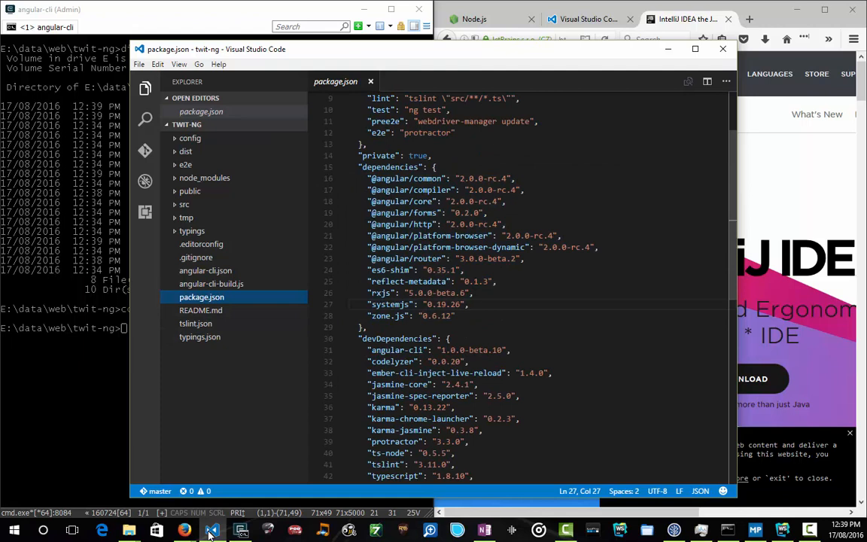
{"action": "scroll", "scroll_direction": "down", "scroll_amount": 3}
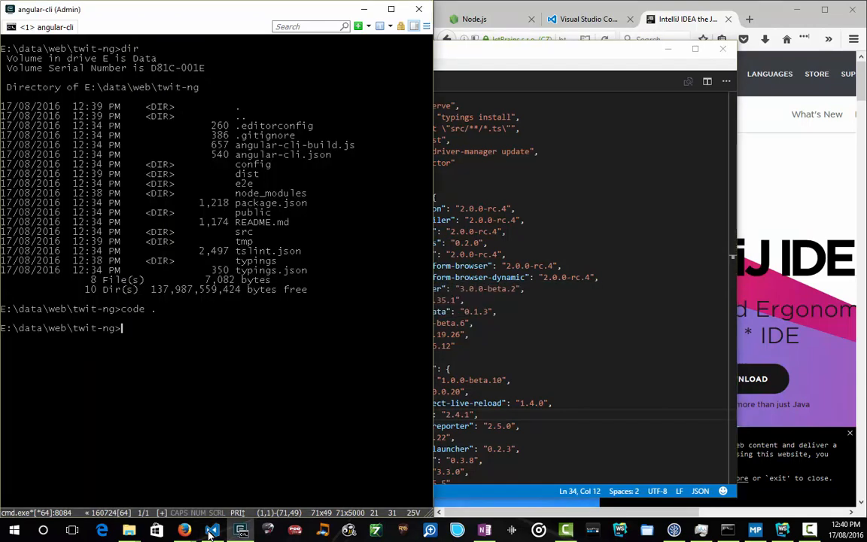
{"action": "type", "text": "ng serve"}
{"action": "type", "text": "lopca"}
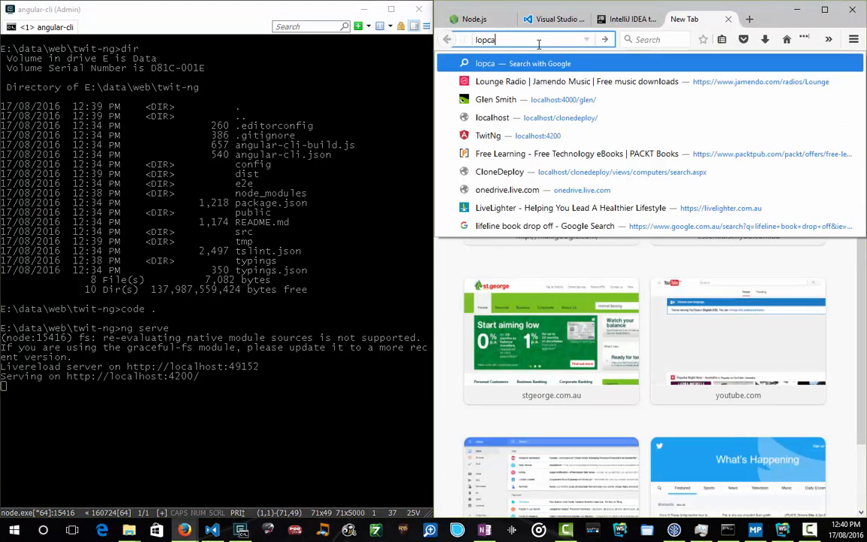
View 'app works!' at localhost:4200 in Firefox, then stop the dev server with Ctrl+C.
{"action": "type", "text": "localhost"}
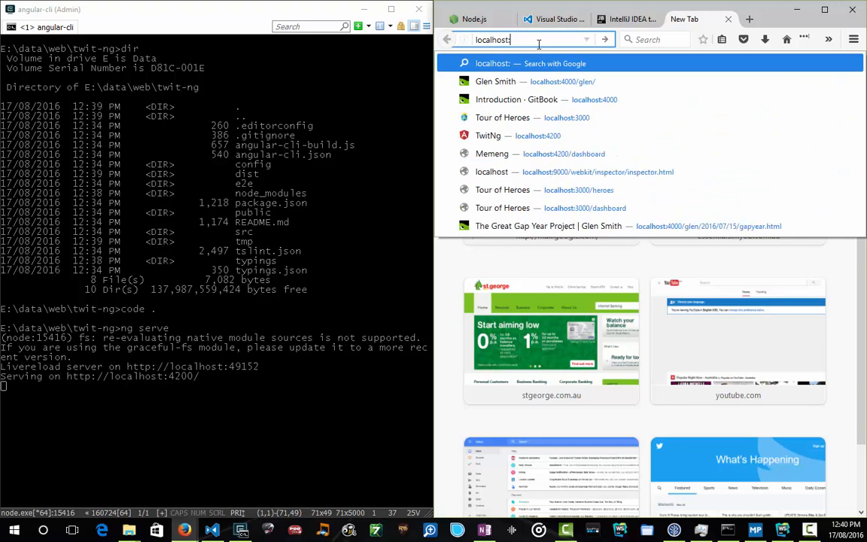
{"action": "type", "text": ":4200"}
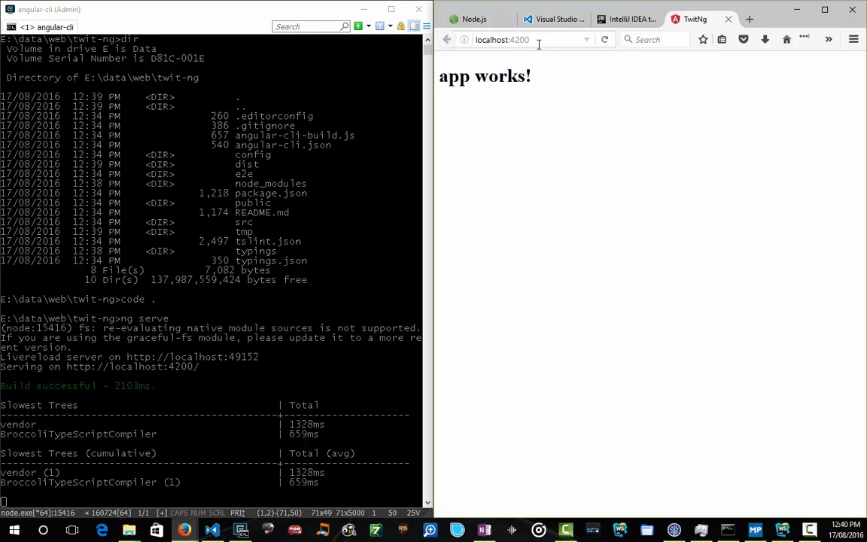
{"action": "mouse_move", "coordinate": [155, 270]}
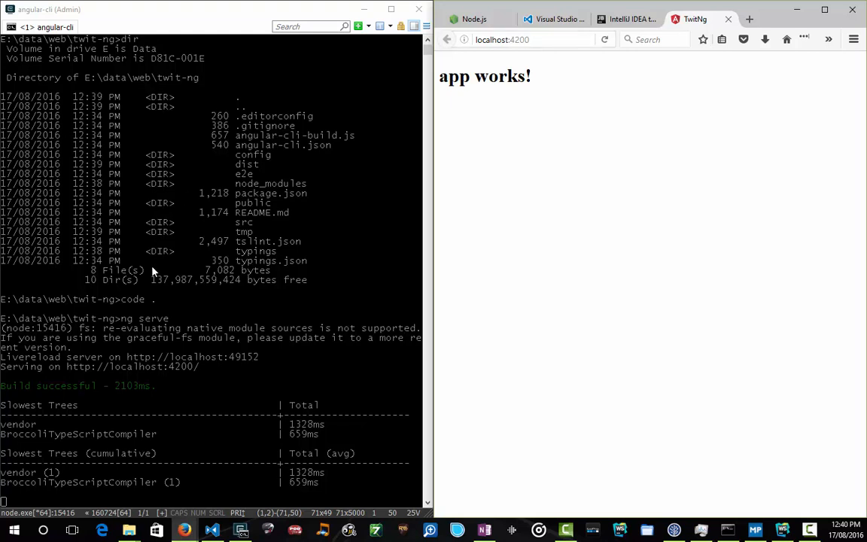
{"action": "key", "text": "ctrl+c"}
{"action": "type", "text": "code ."}
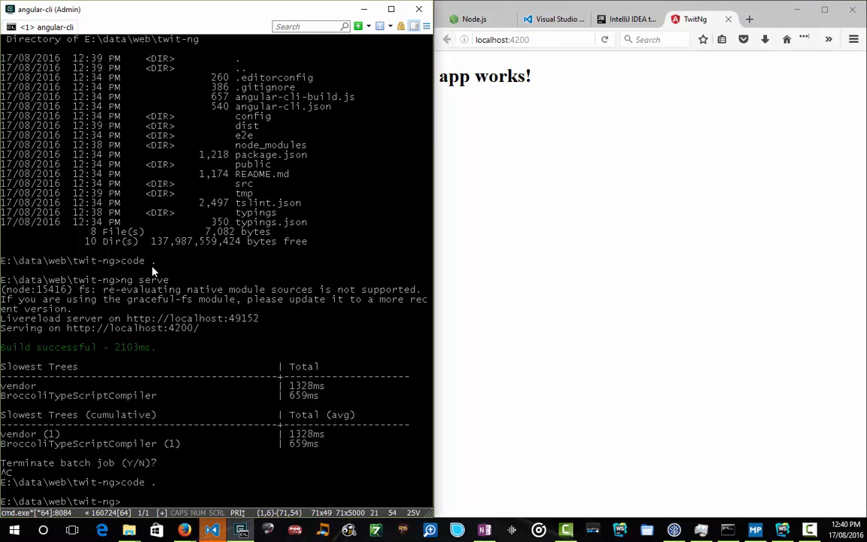
Restore the twit-ng VS Code window, then bring up the WebStorm 2016.2.1 welcome screen.
{"action": "left_click", "coordinate": [211, 530]}
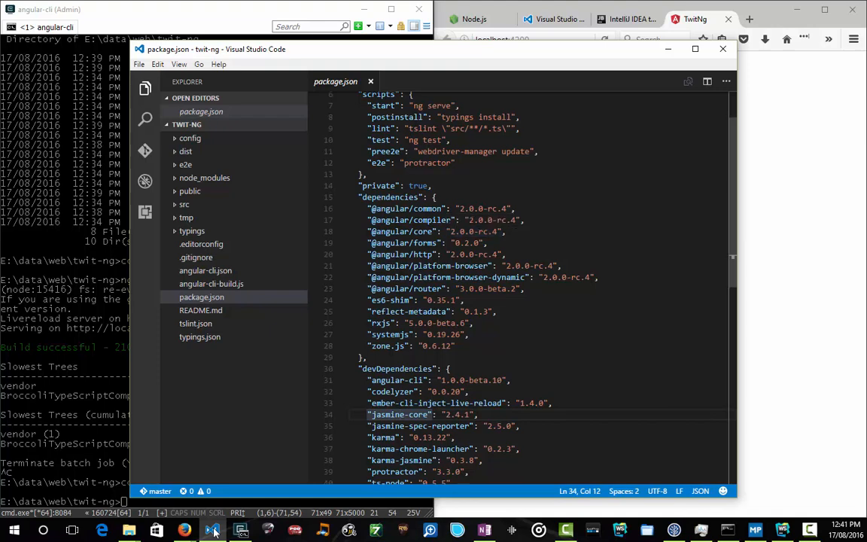
{"action": "left_click", "coordinate": [403, 415]}
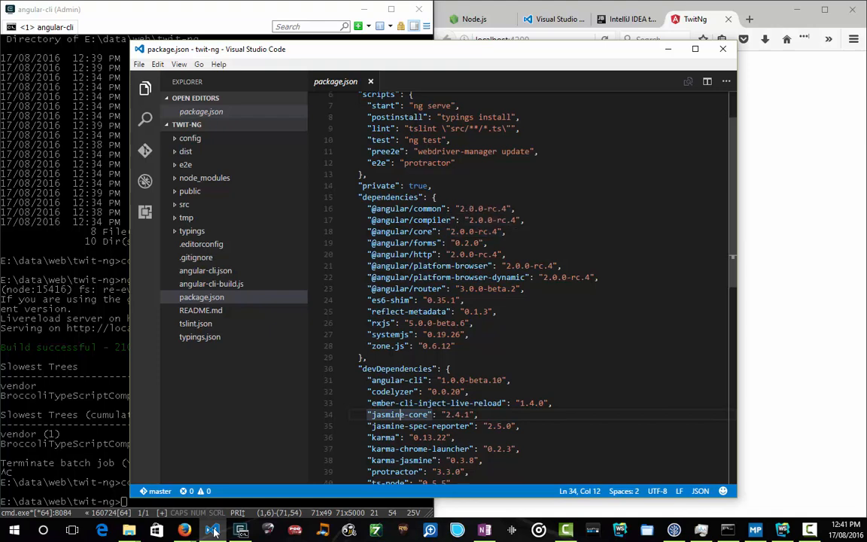
{"action": "left_click", "coordinate": [213, 529]}
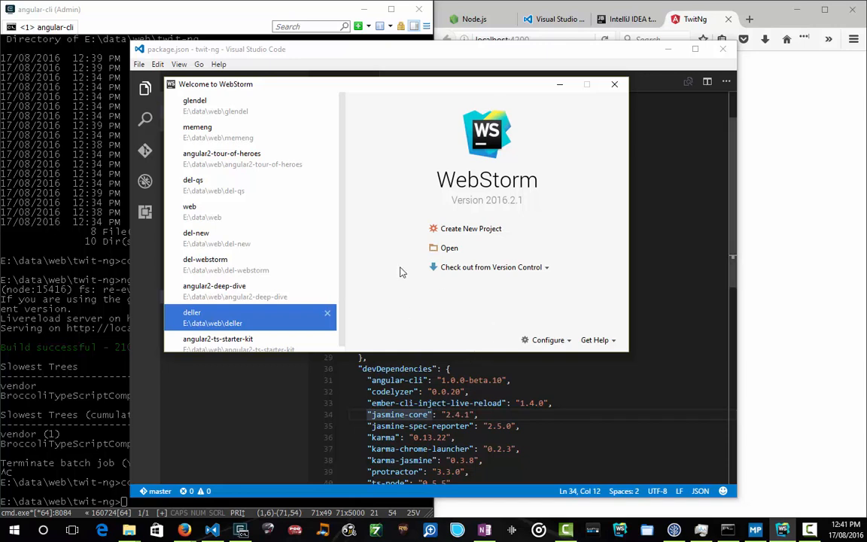
{"action": "mouse_move", "coordinate": [382, 261]}
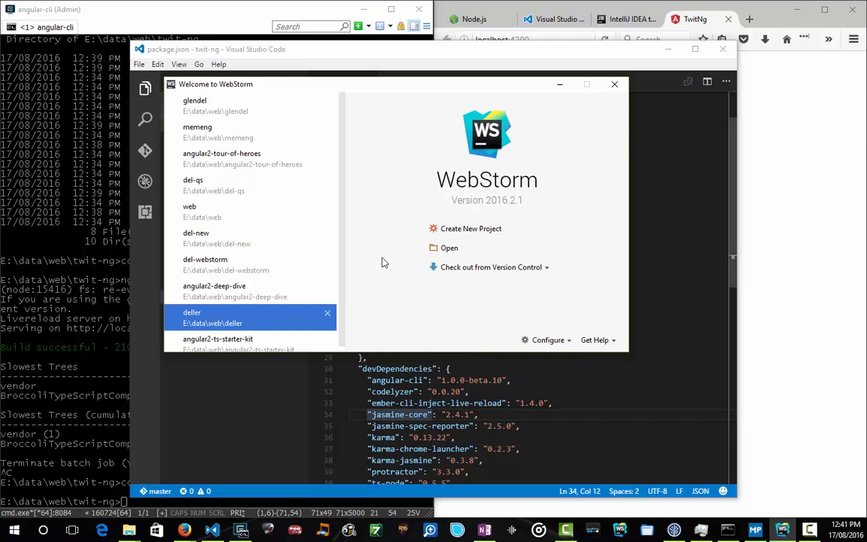
{"action": "mouse_move", "coordinate": [386, 261]}
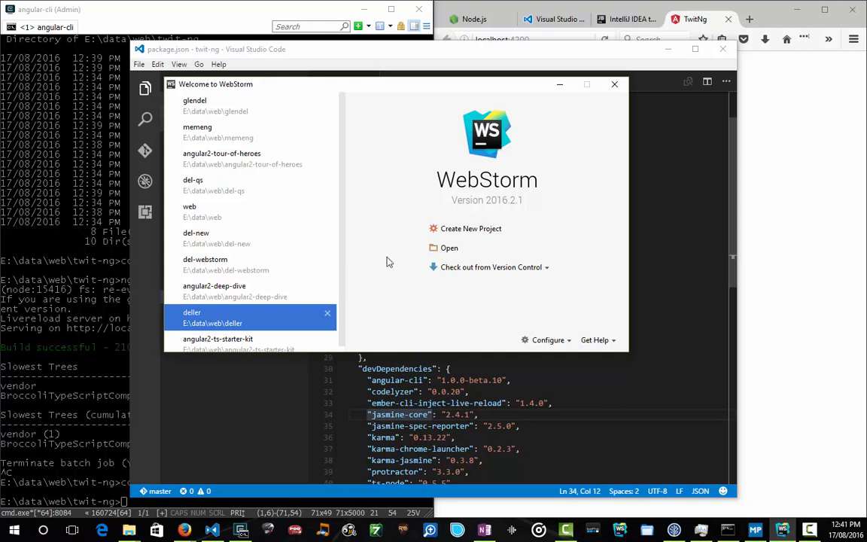
{"action": "mouse_move", "coordinate": [391, 262]}
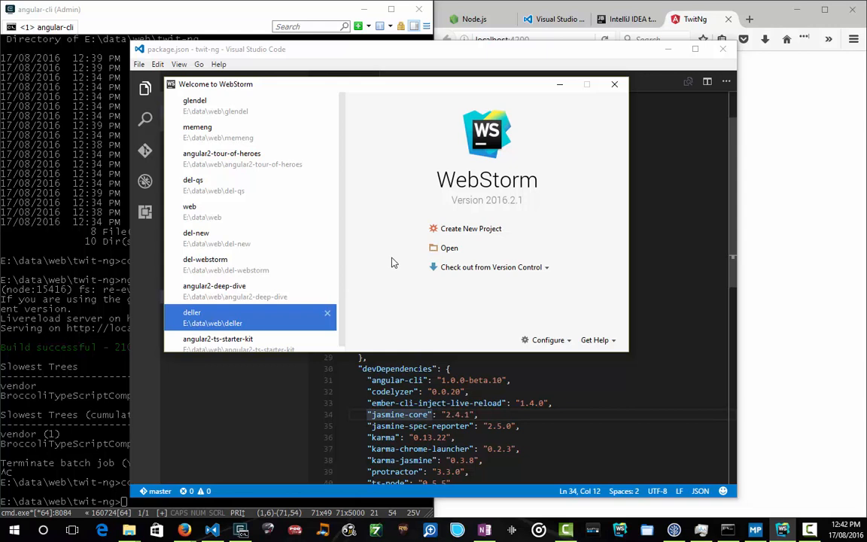
{"action": "mouse_move", "coordinate": [404, 264]}
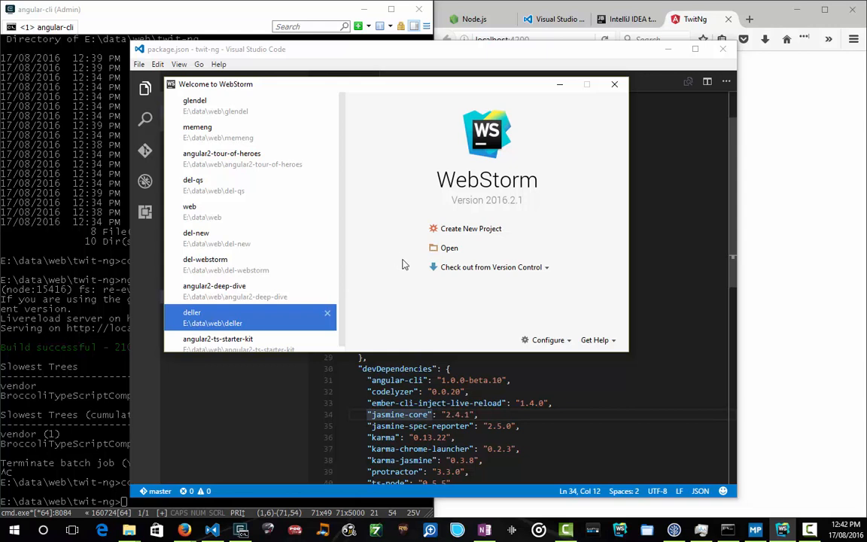